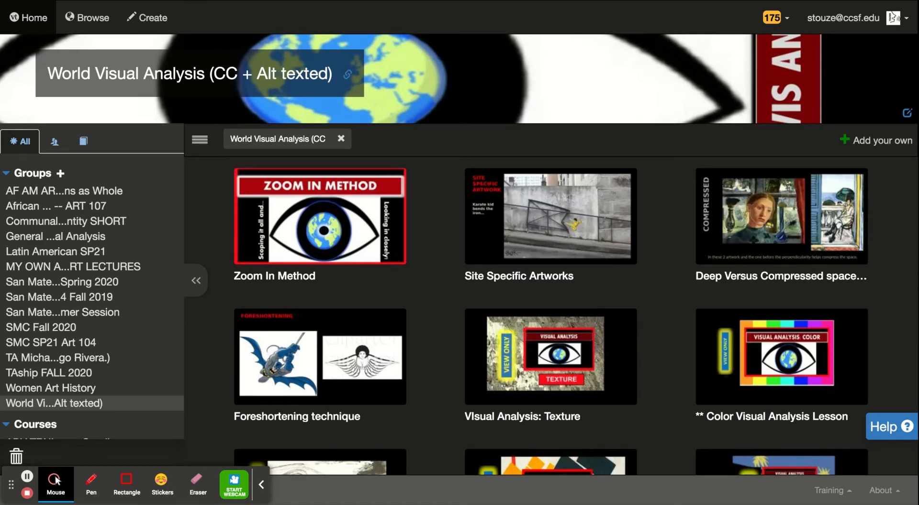
mouse_move(421, 123)
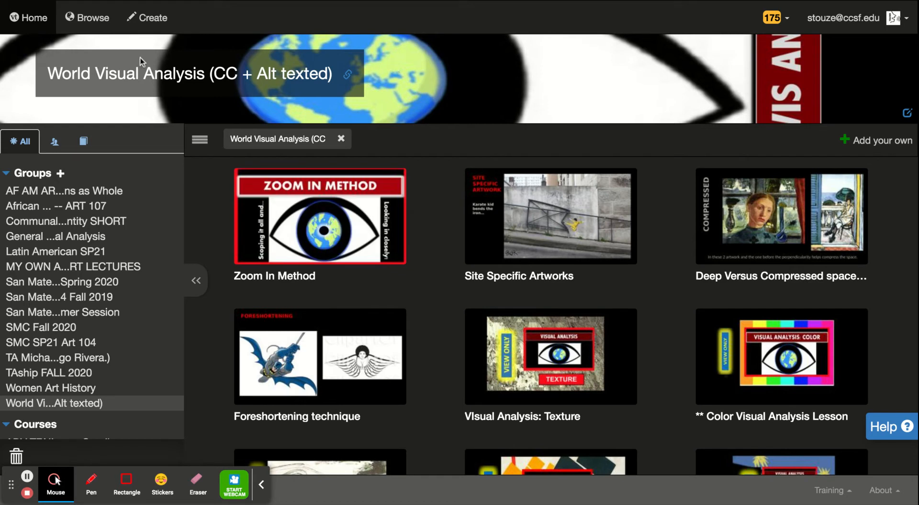
mouse_move(334, 91)
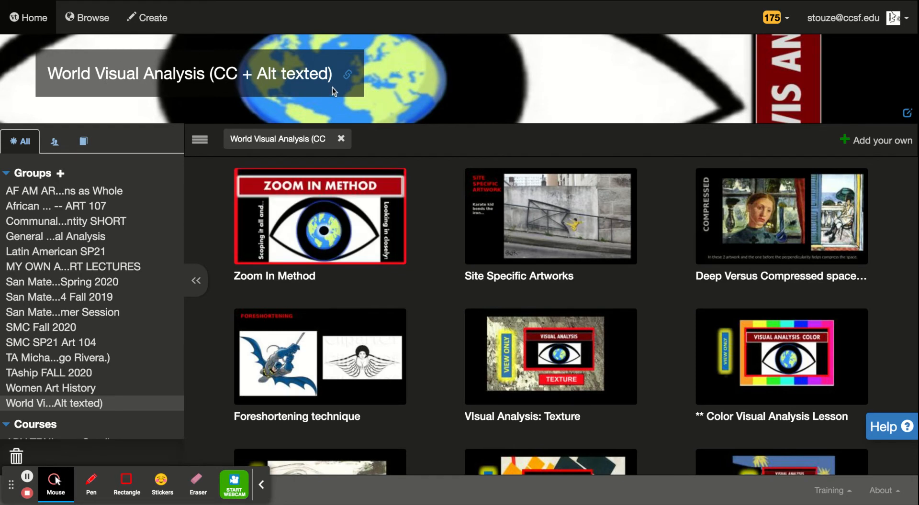
mouse_move(353, 85)
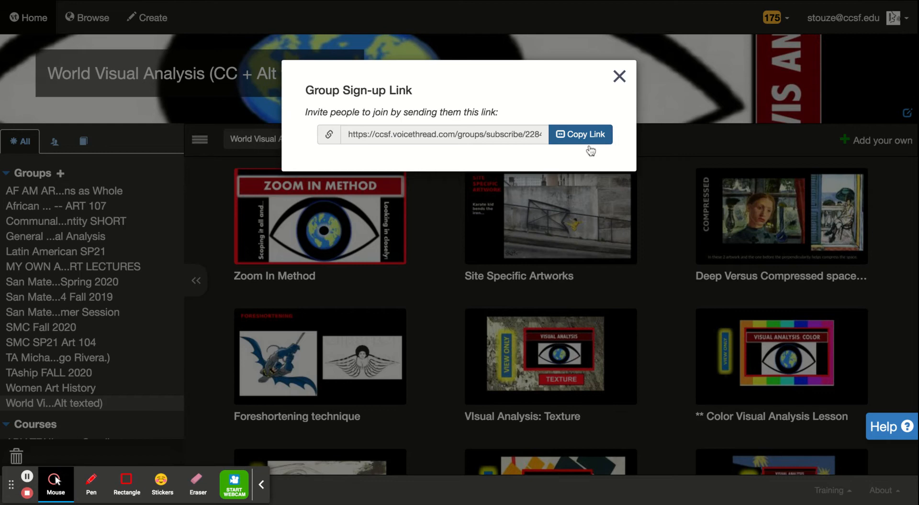
Copy the World Visual Analysis group's sign-up invitation link from the dialog
click(620, 76)
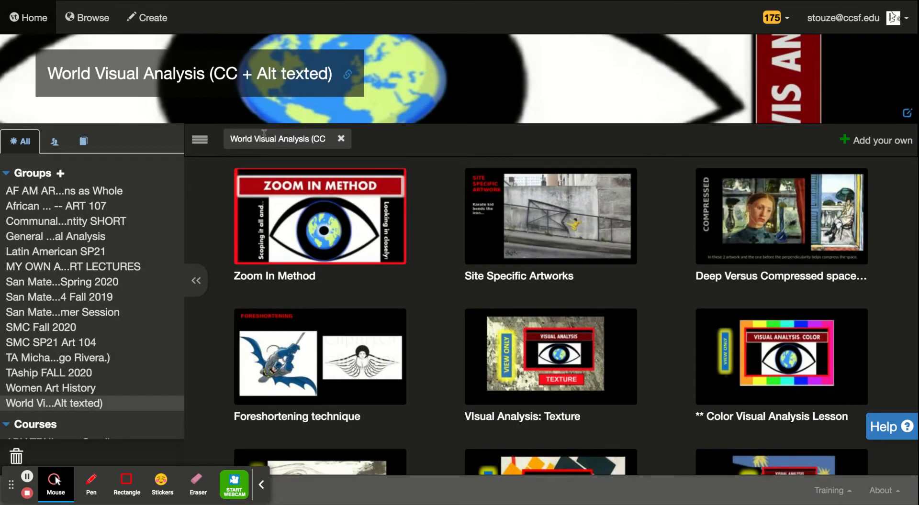
scroll(down, 3)
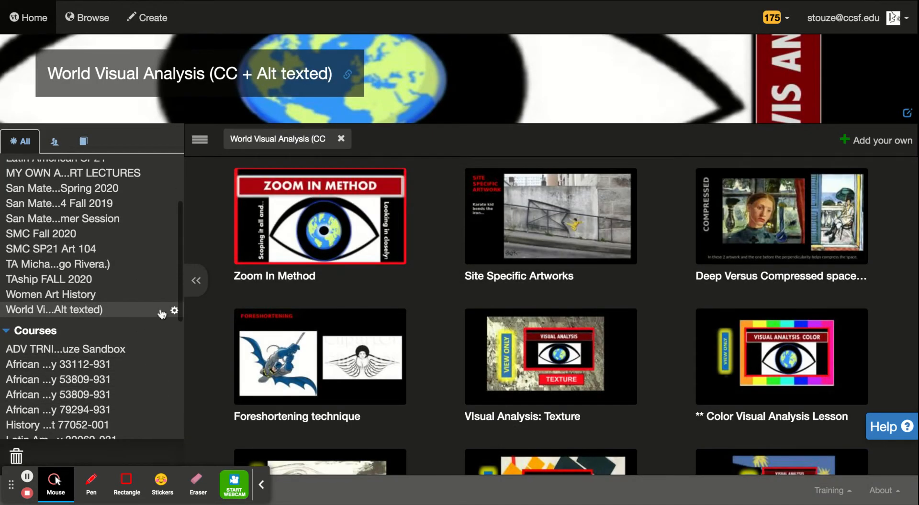
mouse_move(175, 311)
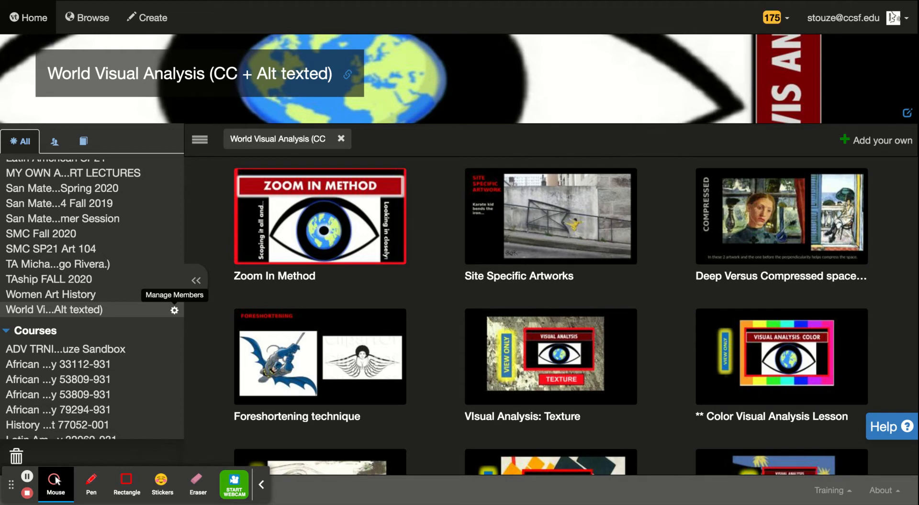
click(174, 311)
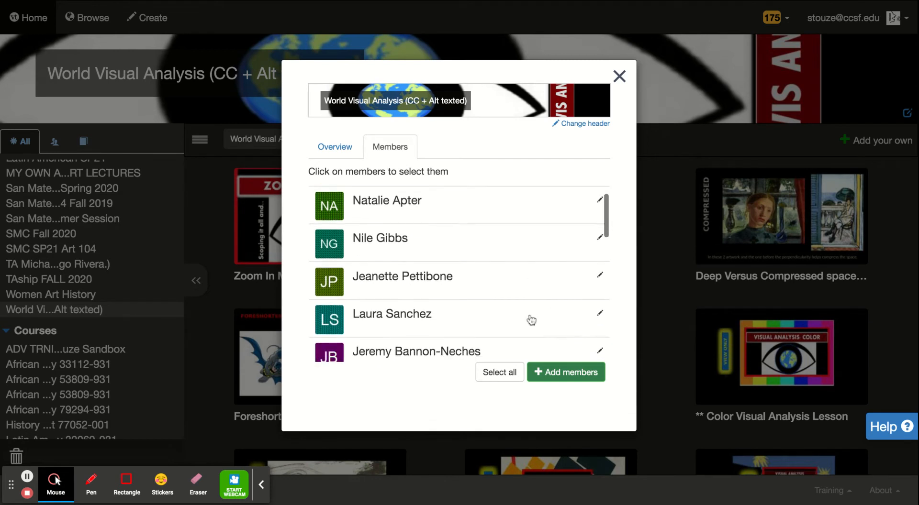
scroll(down, 3)
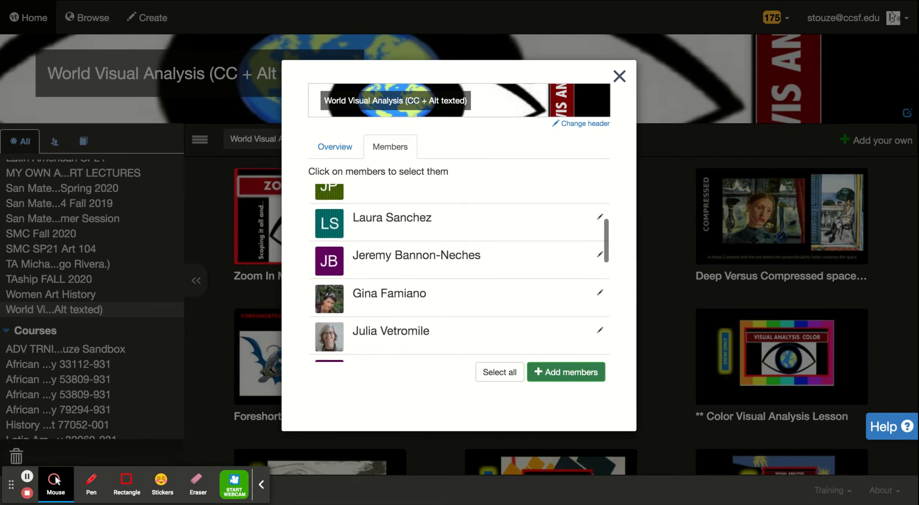
scroll(down, 3)
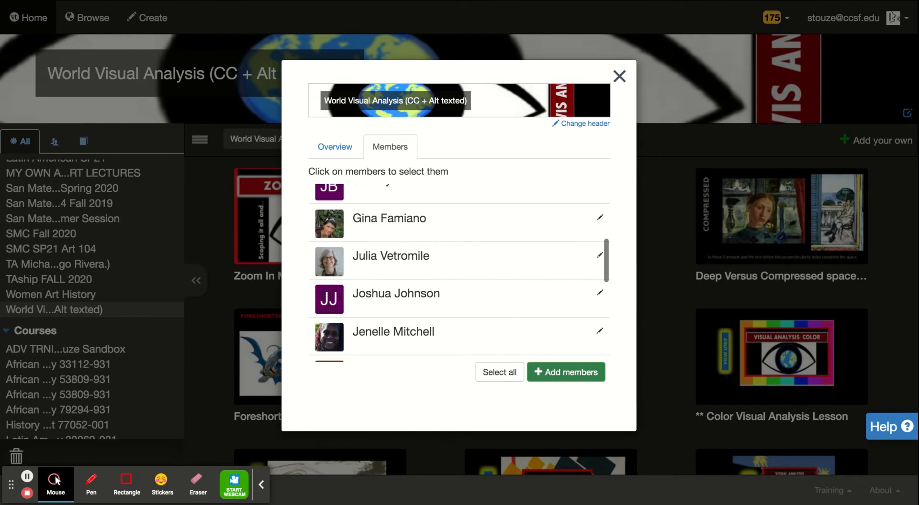
scroll(down, 3)
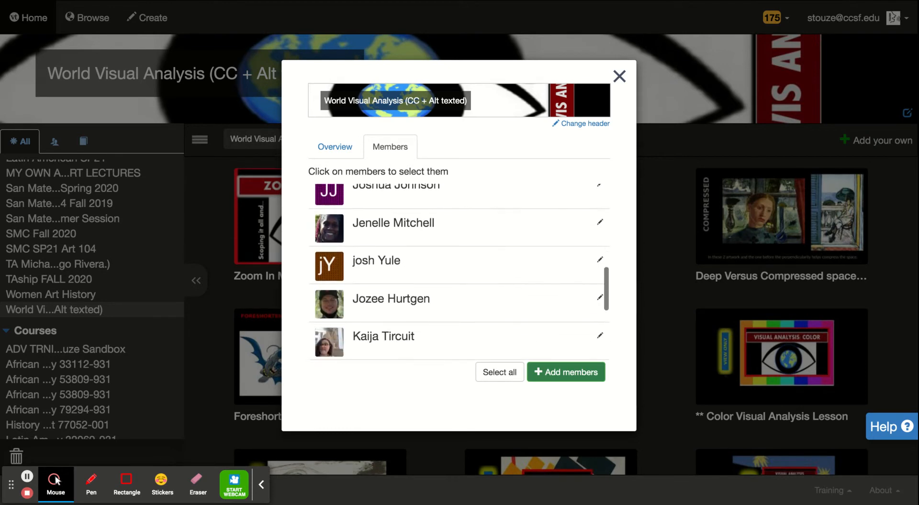
scroll(down, 3)
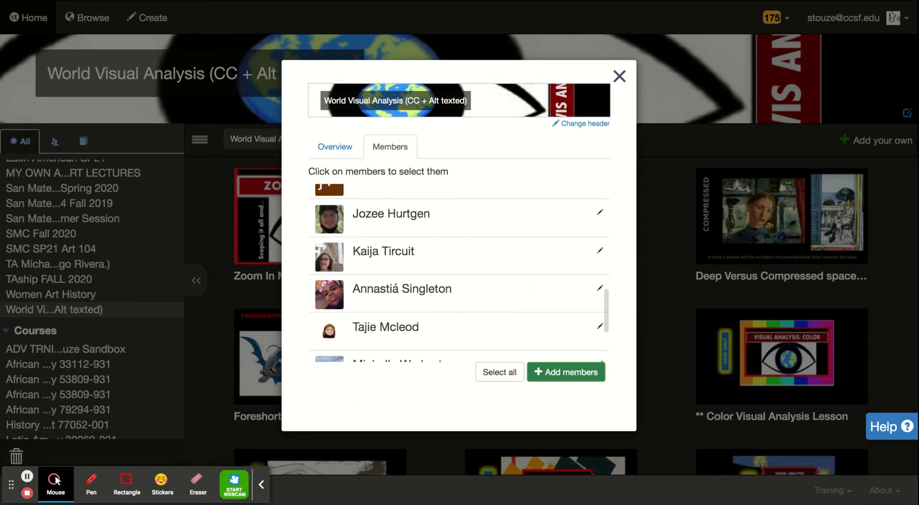
scroll(down, 3)
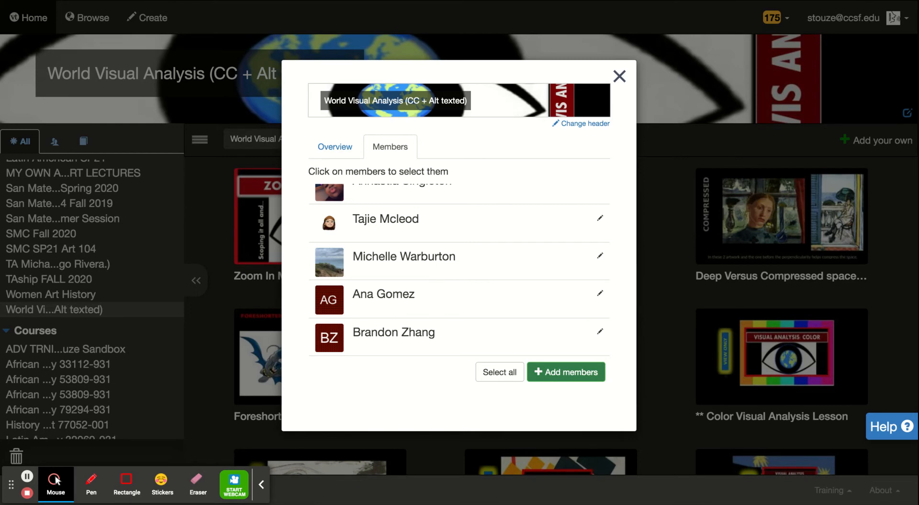
click(619, 76)
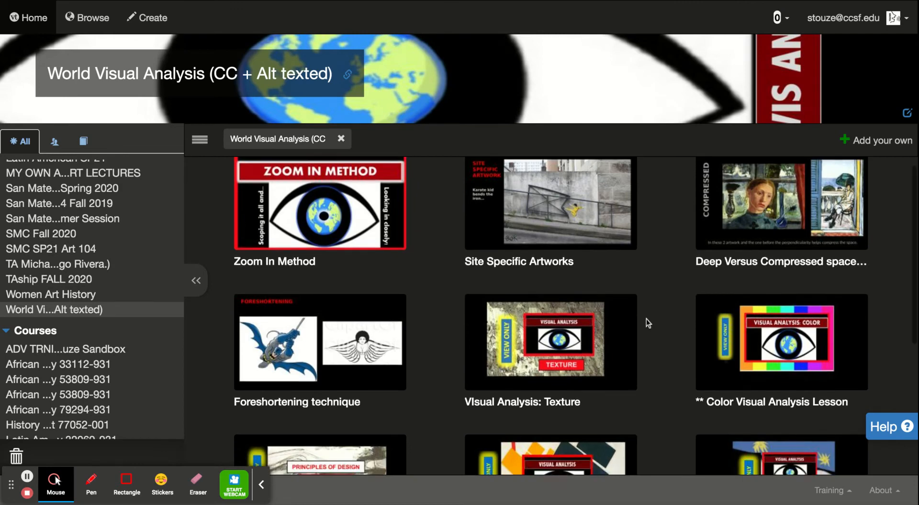
scroll(down, 3)
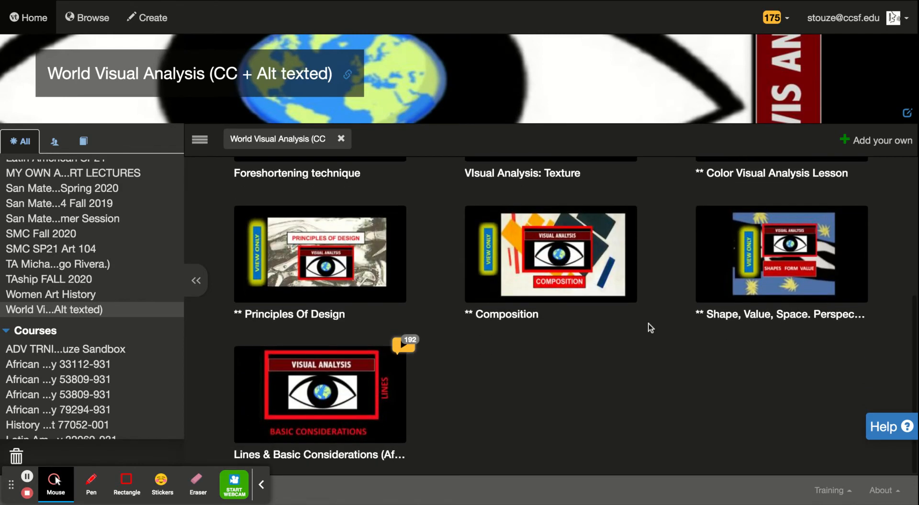
mouse_move(360, 339)
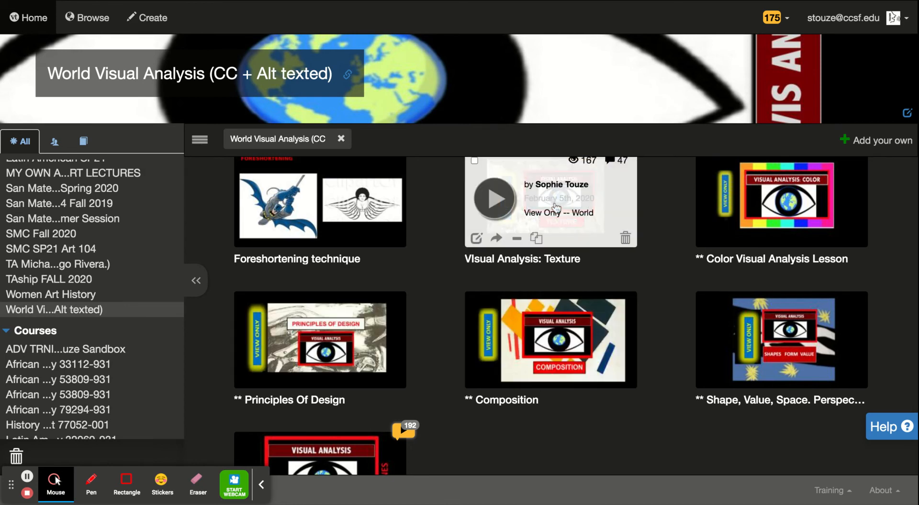
scroll(down, 3)
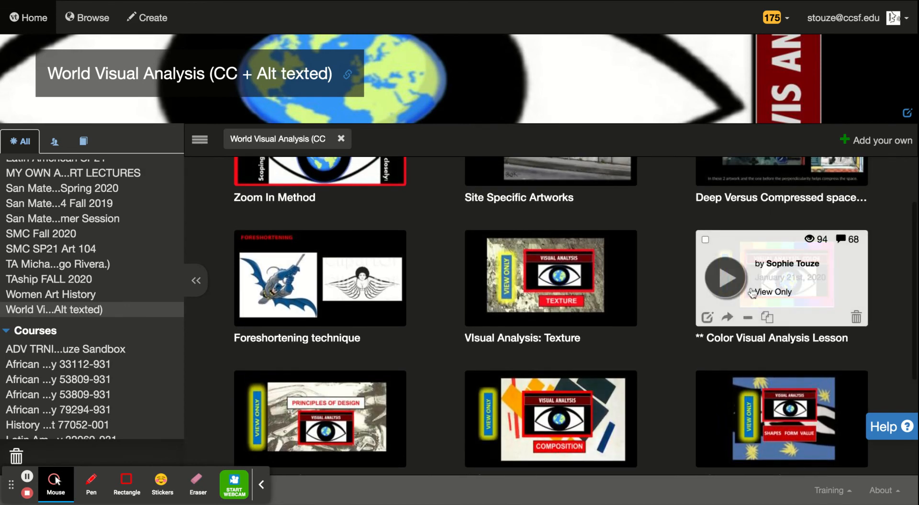
scroll(down, 3)
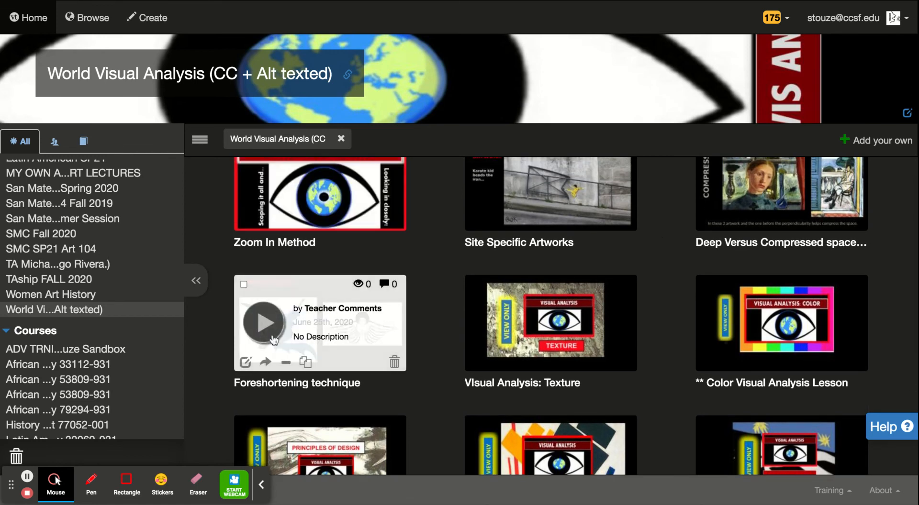
mouse_move(290, 375)
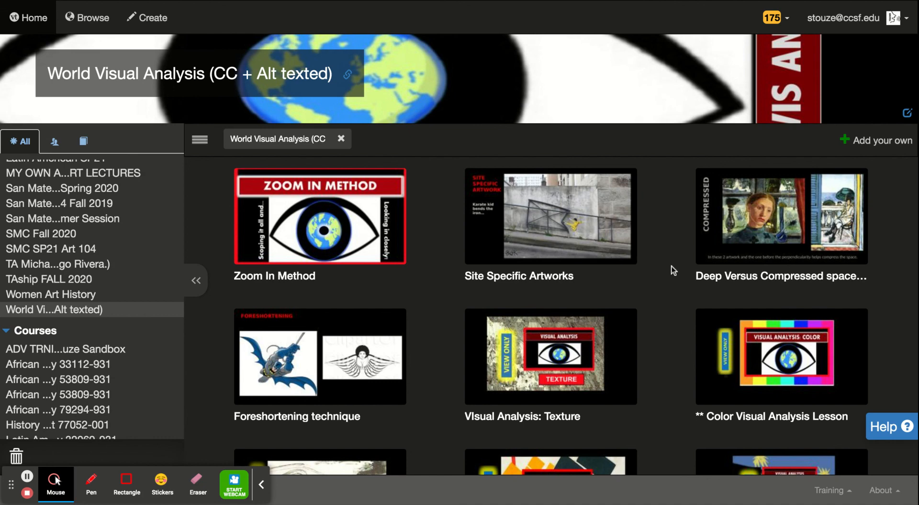
mouse_move(631, 95)
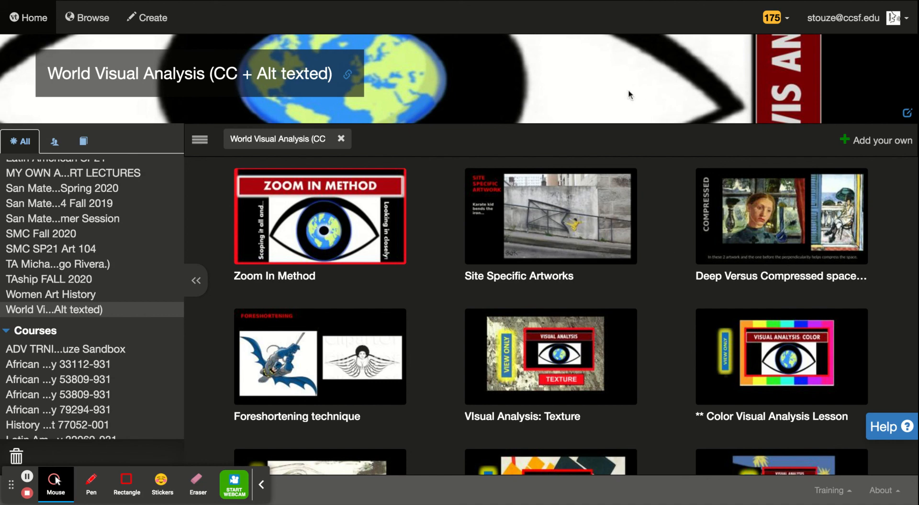